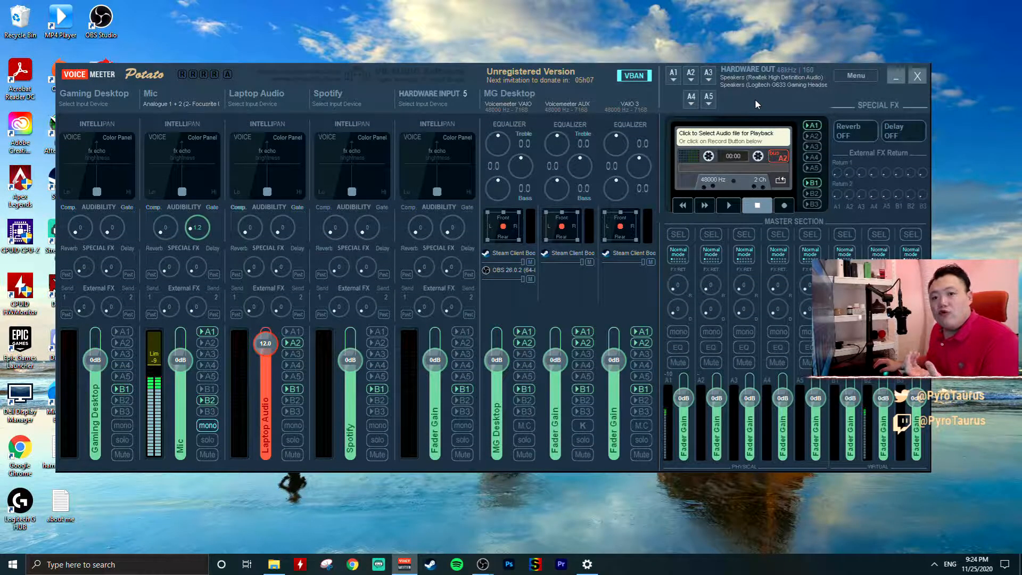
# Bring up Voicemeeter System Settings, then Windows Sound settings from the taskbar speaker icon
pyautogui.click(856, 74)
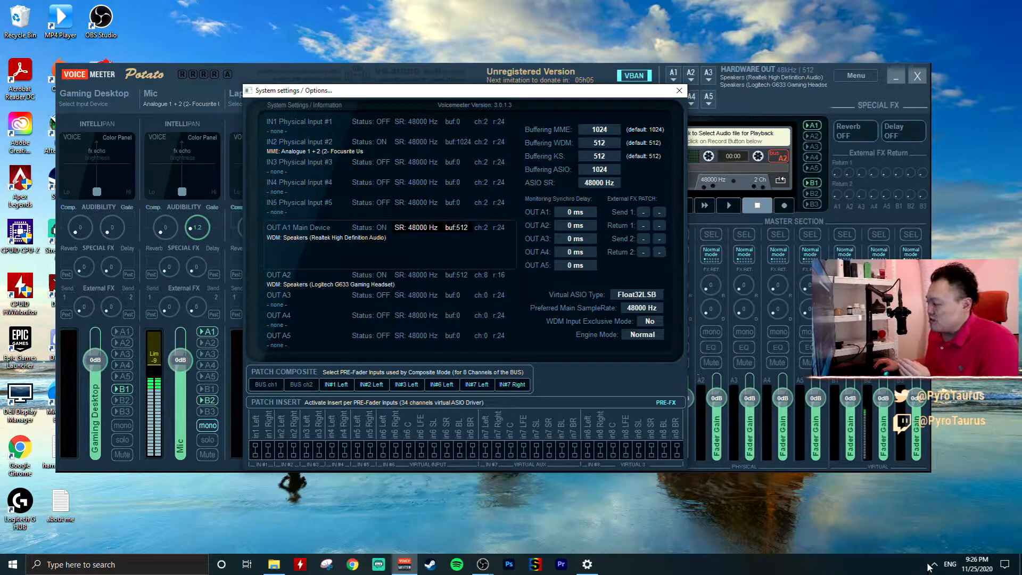
pyautogui.click(934, 564)
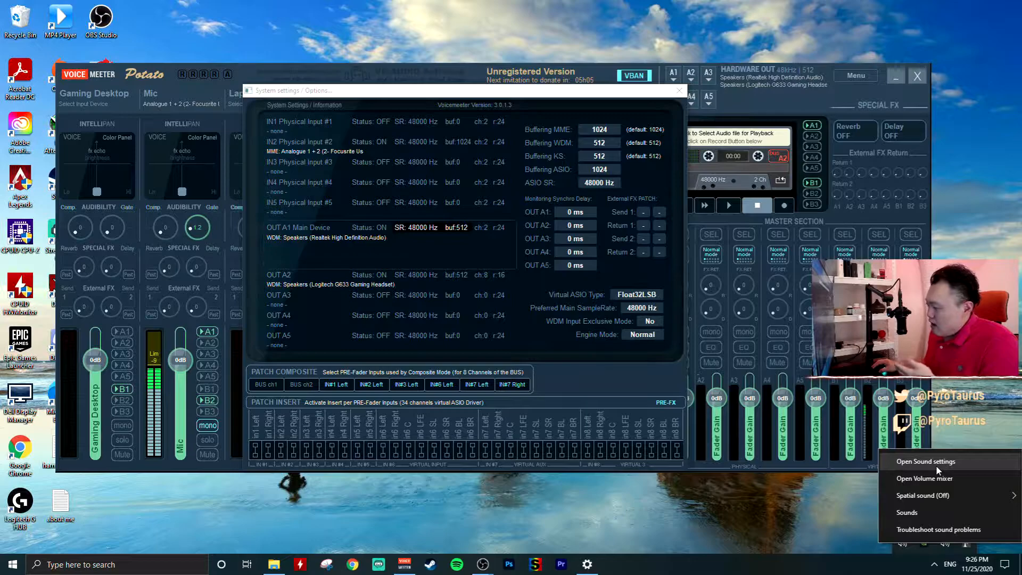
pyautogui.click(926, 461)
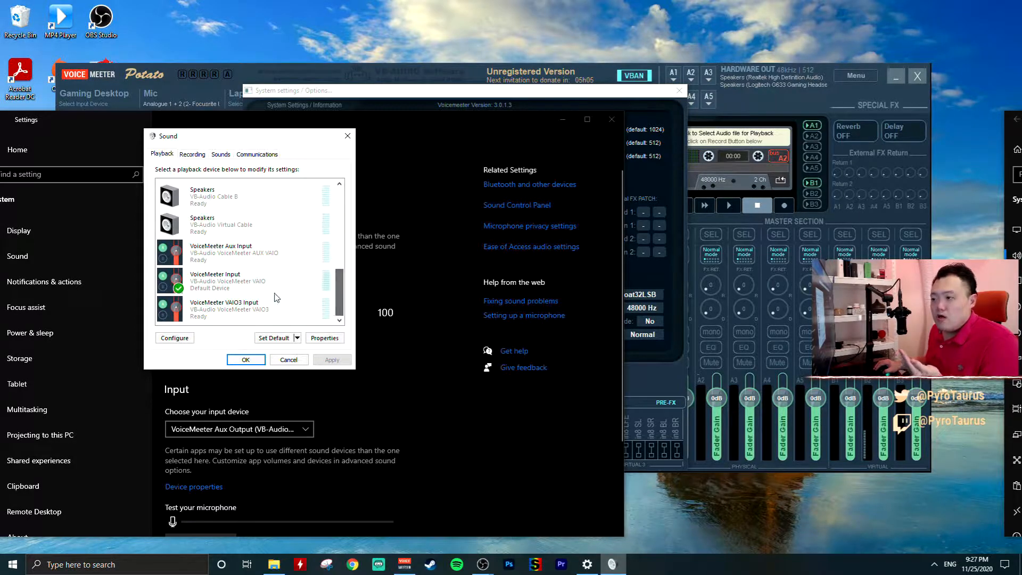
# View VoiceMeeter Input's Advanced properties to check its playback format
pyautogui.rightClick(226, 280)
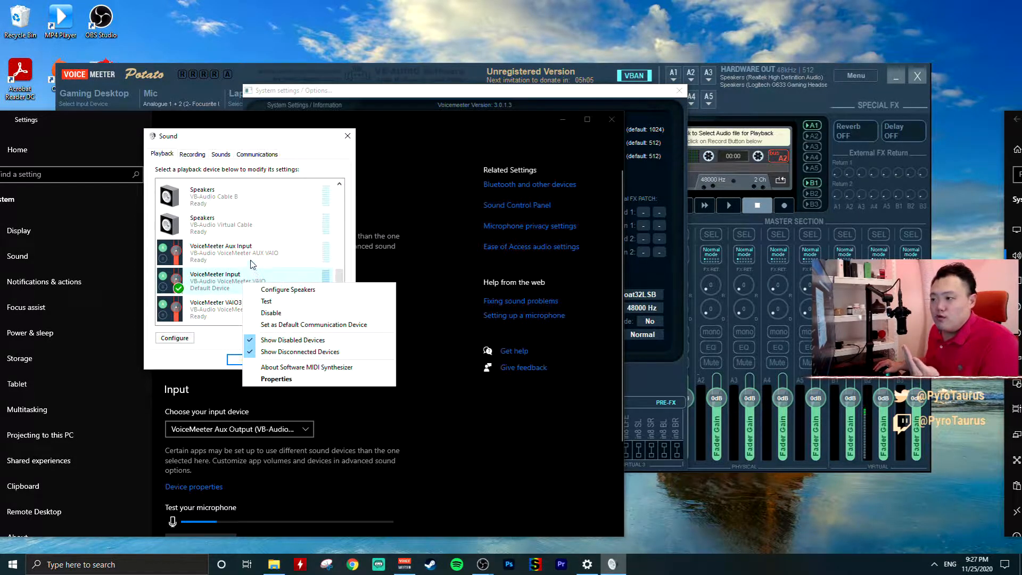
pyautogui.moveTo(276, 379)
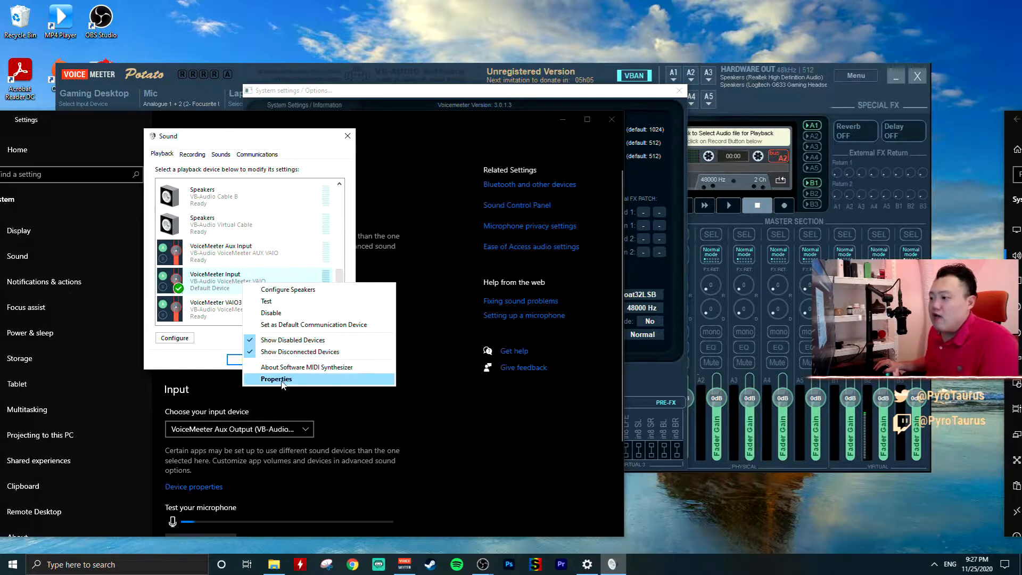
pyautogui.click(276, 379)
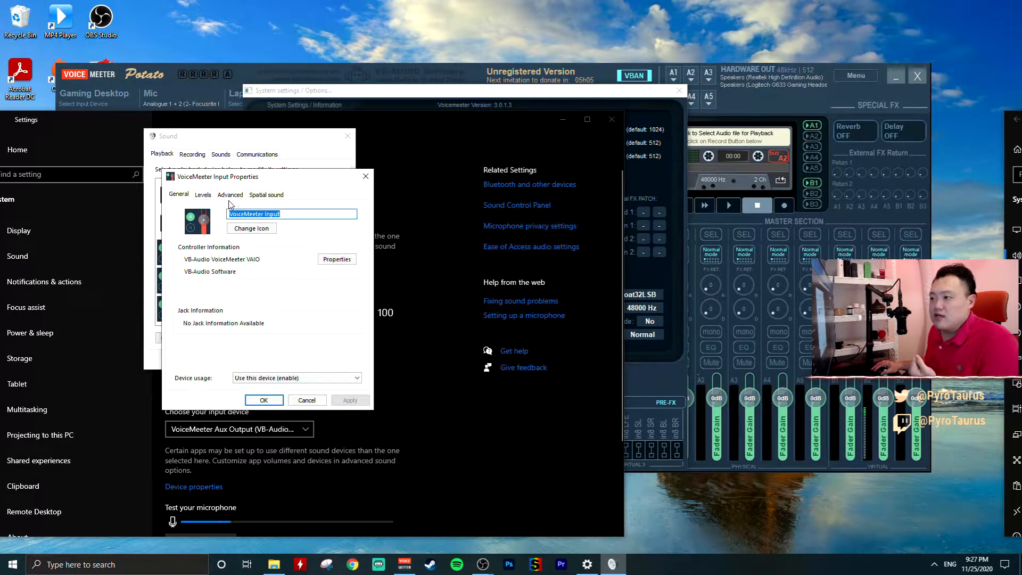
pyautogui.click(230, 194)
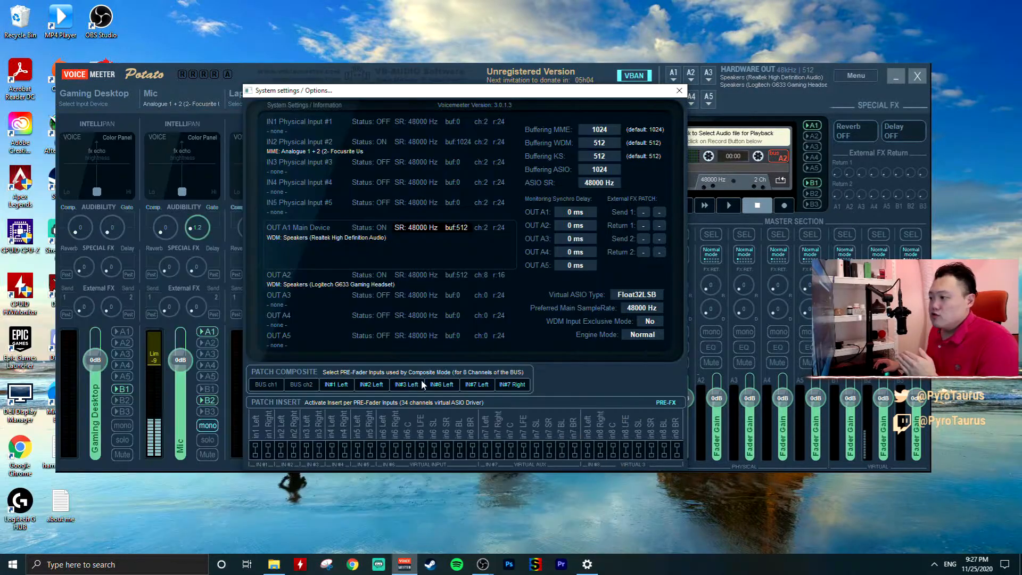
pyautogui.moveTo(458, 320)
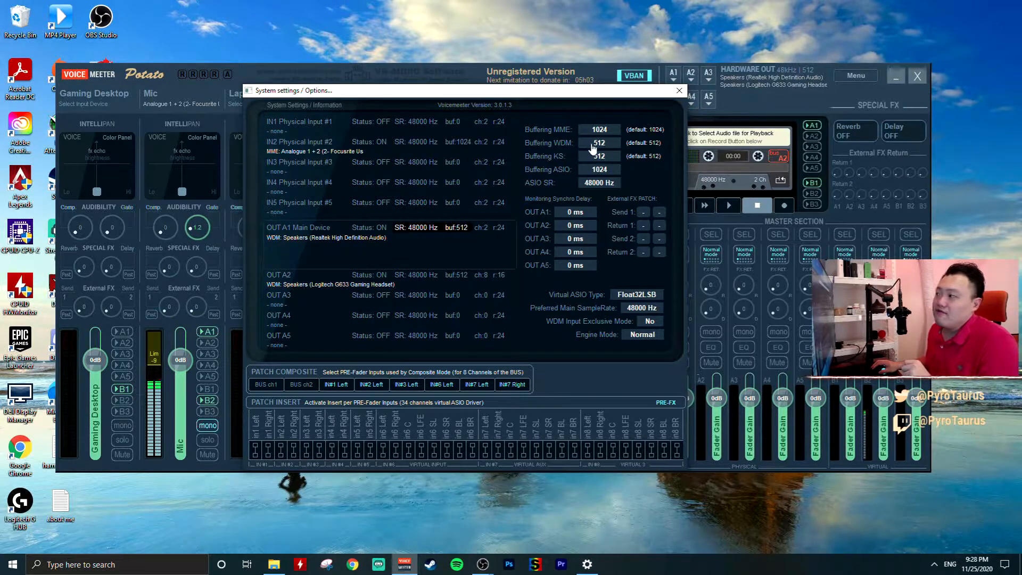
# Lower MME buffering to 480 and WDM buffering to 224 samples
pyautogui.click(598, 142)
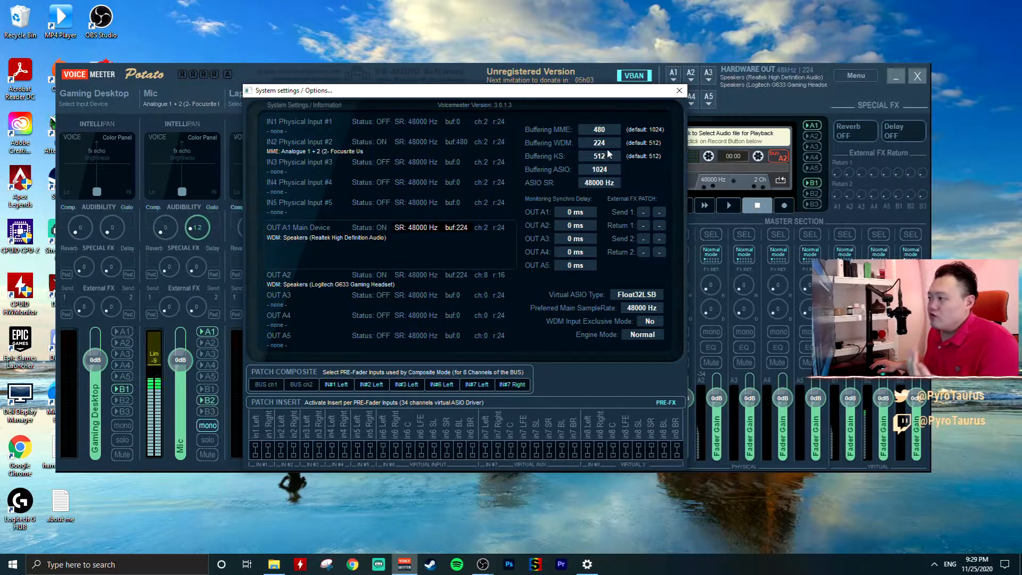
# Drop WDM buffering to 128 samples, accept the warning, then settle on 160 samples
pyautogui.click(598, 156)
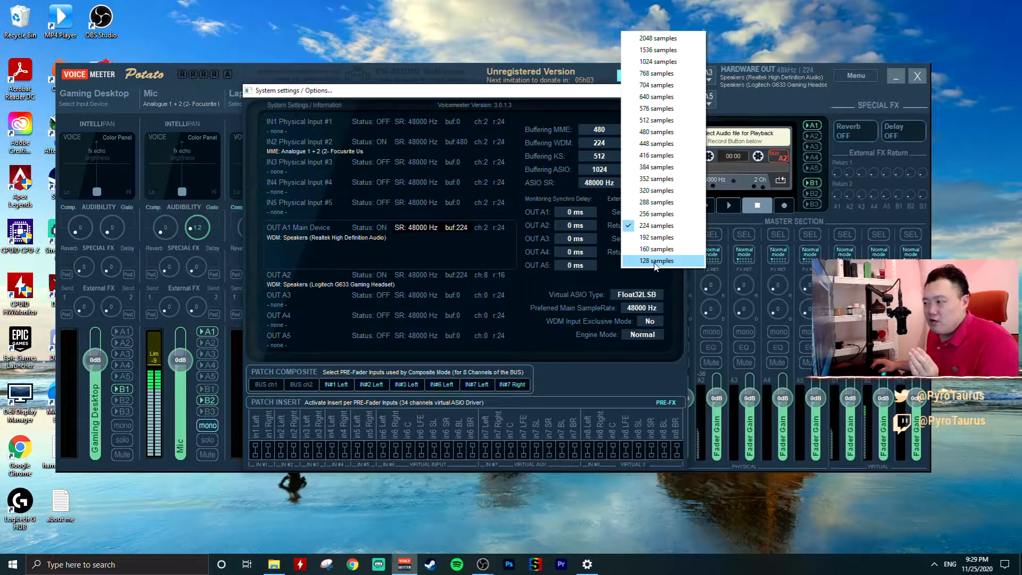
pyautogui.click(656, 259)
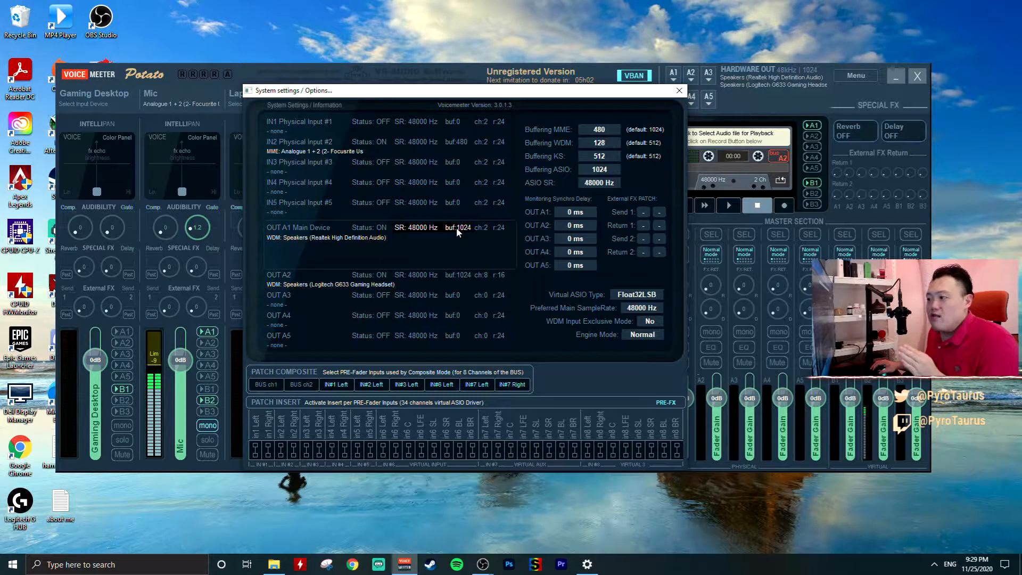
pyautogui.moveTo(470, 291)
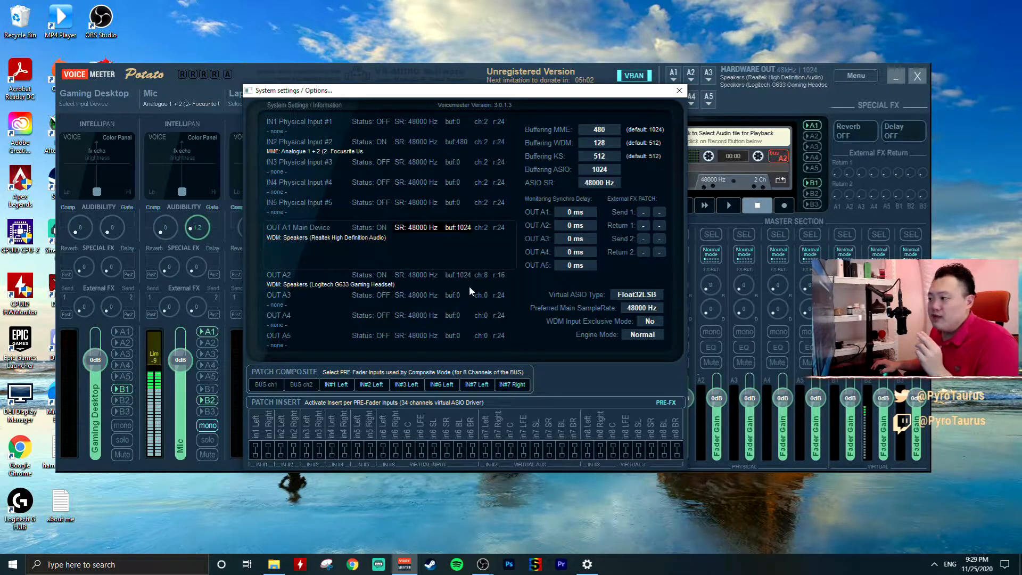
pyautogui.moveTo(472, 281)
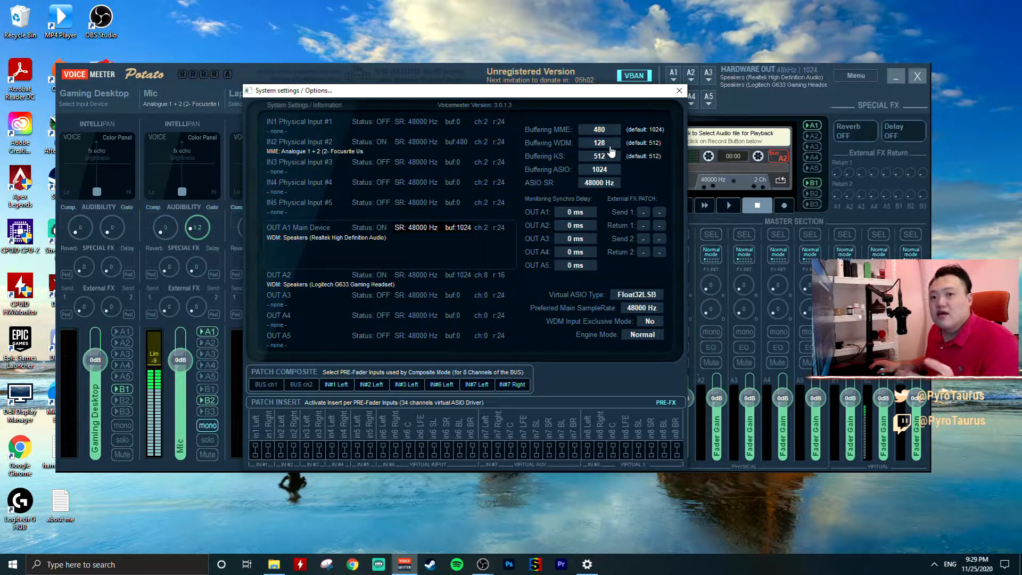
pyautogui.click(598, 155)
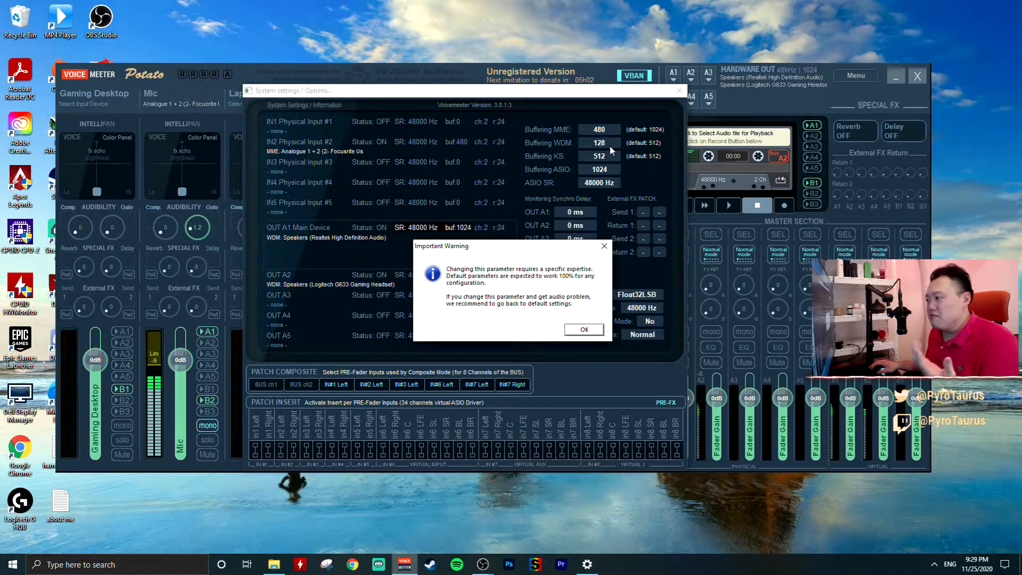
pyautogui.click(583, 330)
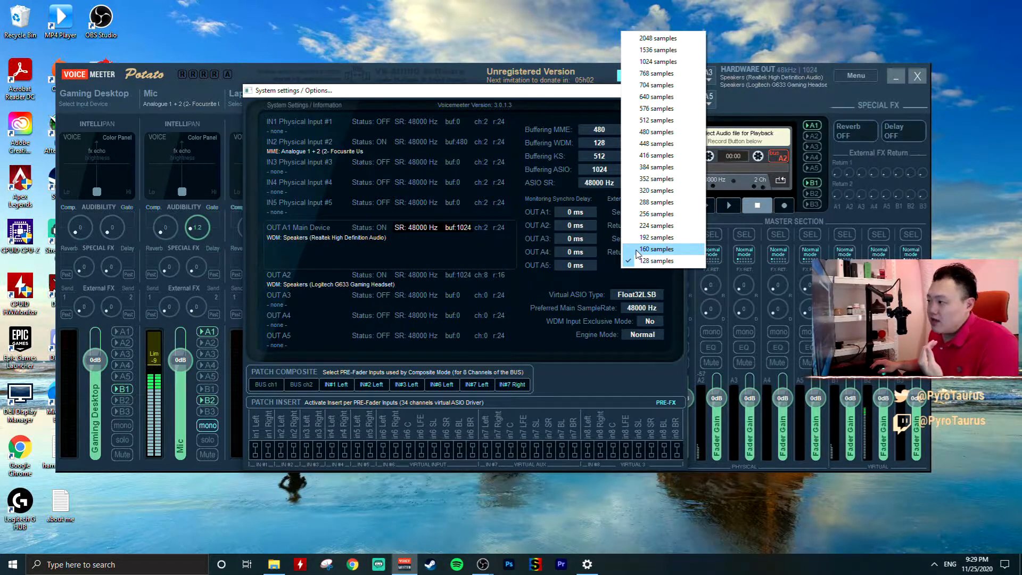
pyautogui.click(656, 249)
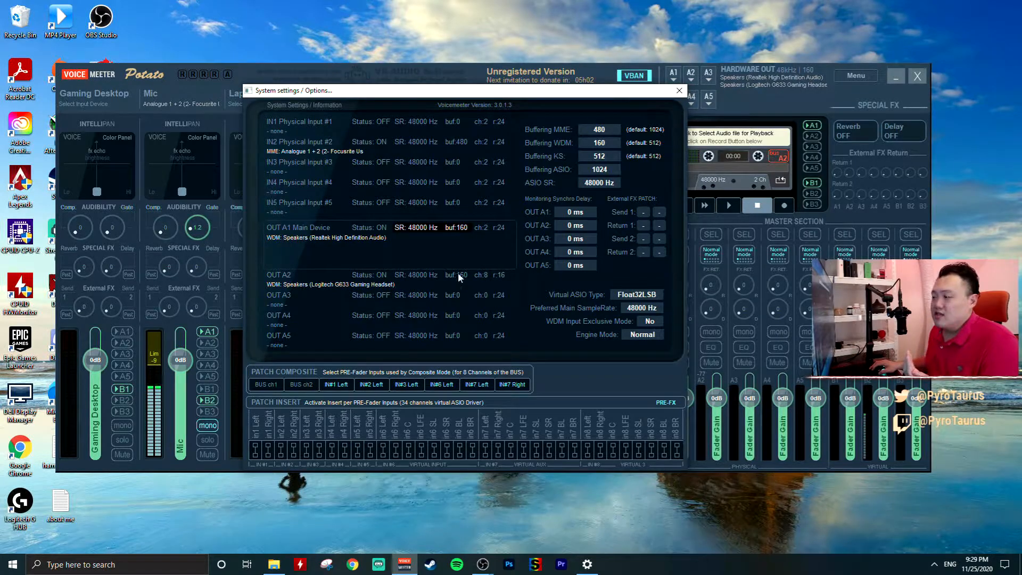